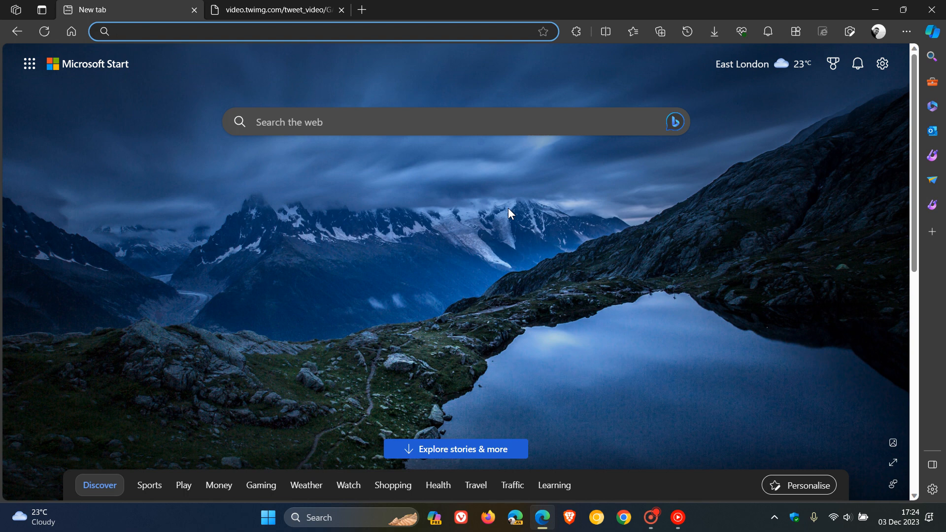
Use the magnifying-glass button beside the address bar to focus it on the Microsoft Start new tab.
click(241, 31)
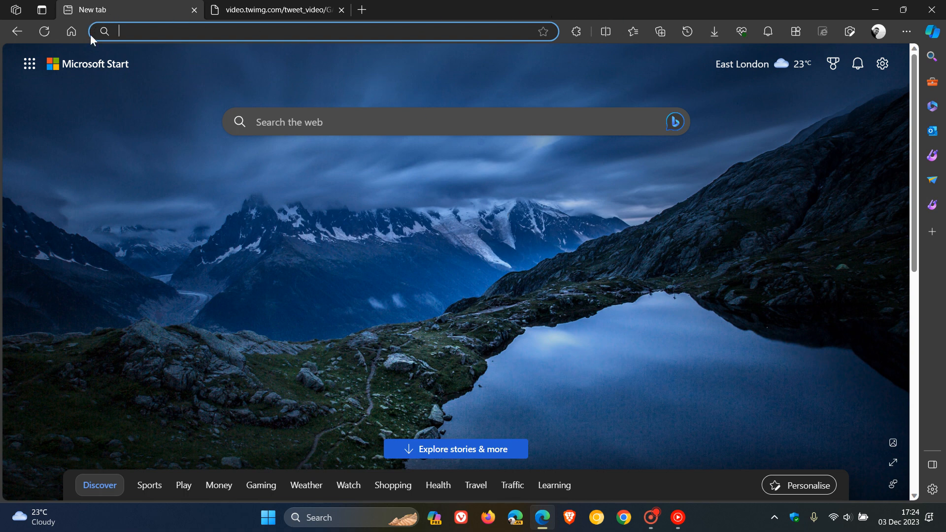
mouse_move(517, 76)
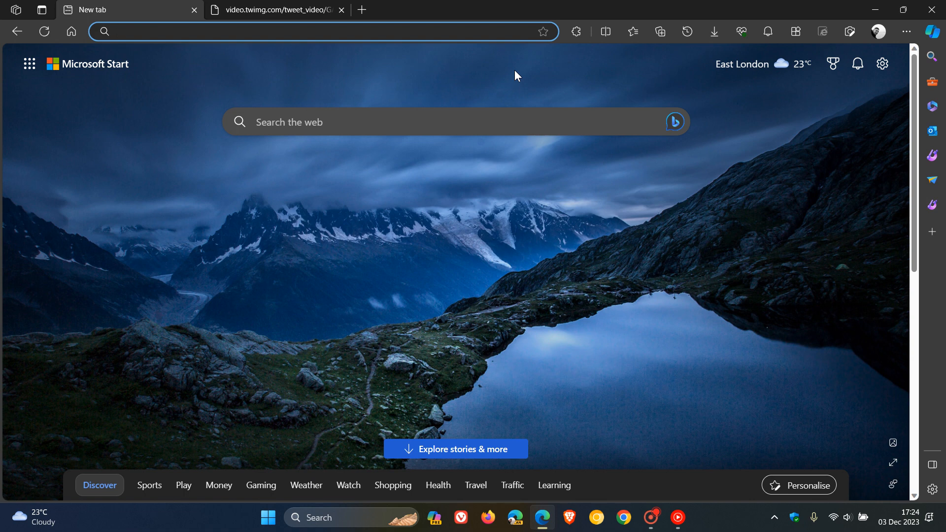
mouse_move(526, 251)
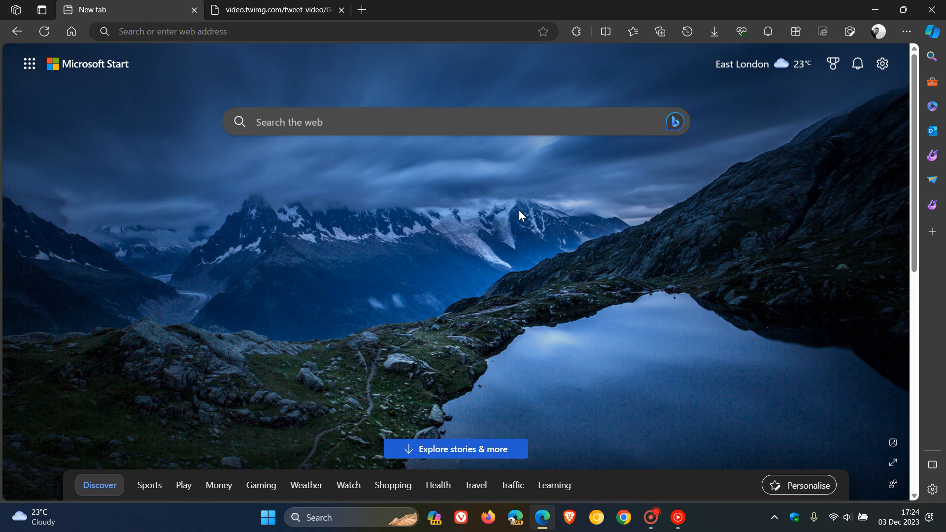
mouse_move(213, 204)
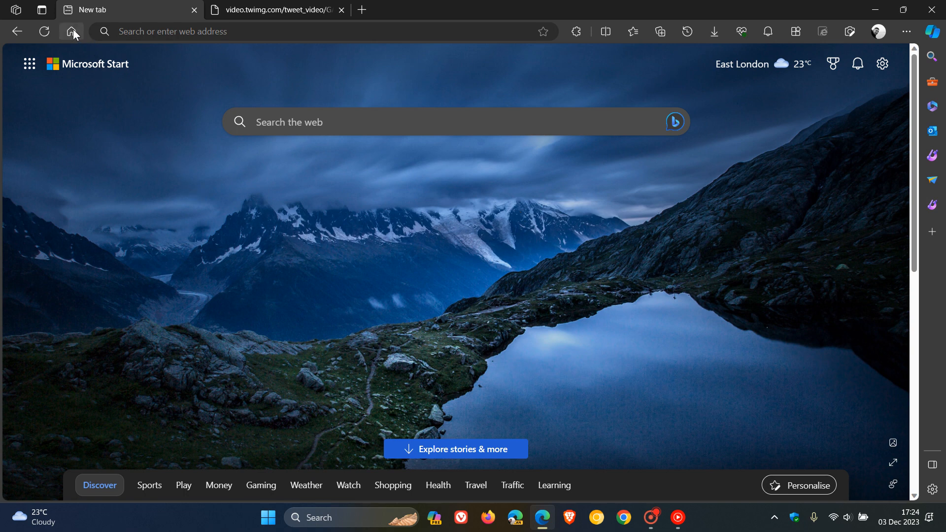
click(323, 31)
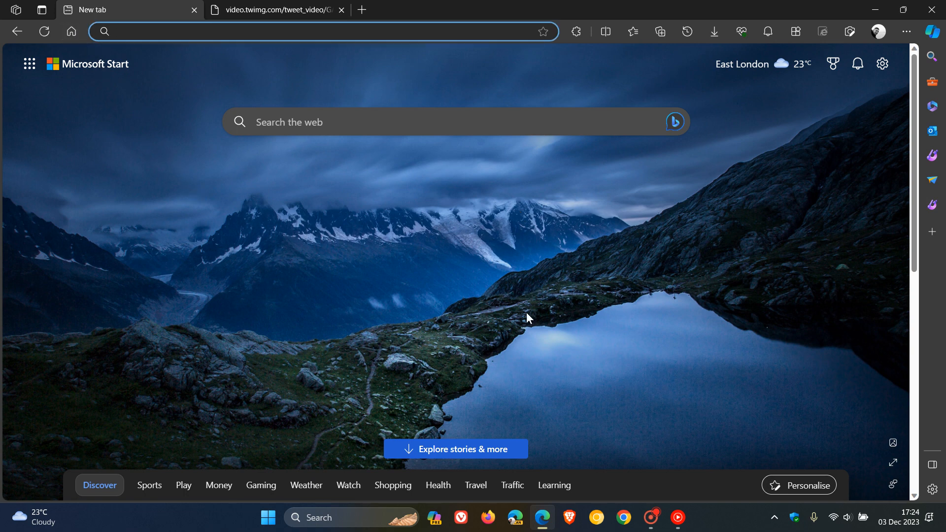
mouse_move(304, 67)
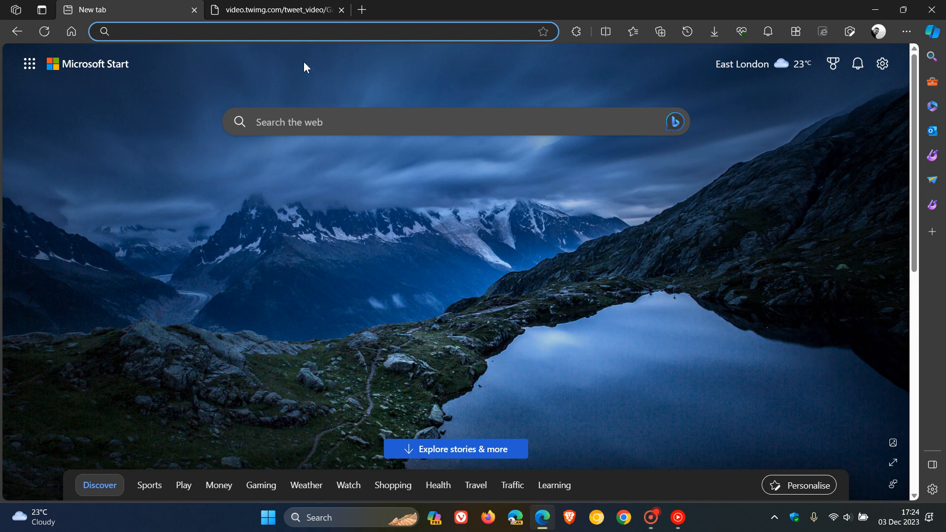
mouse_move(442, 88)
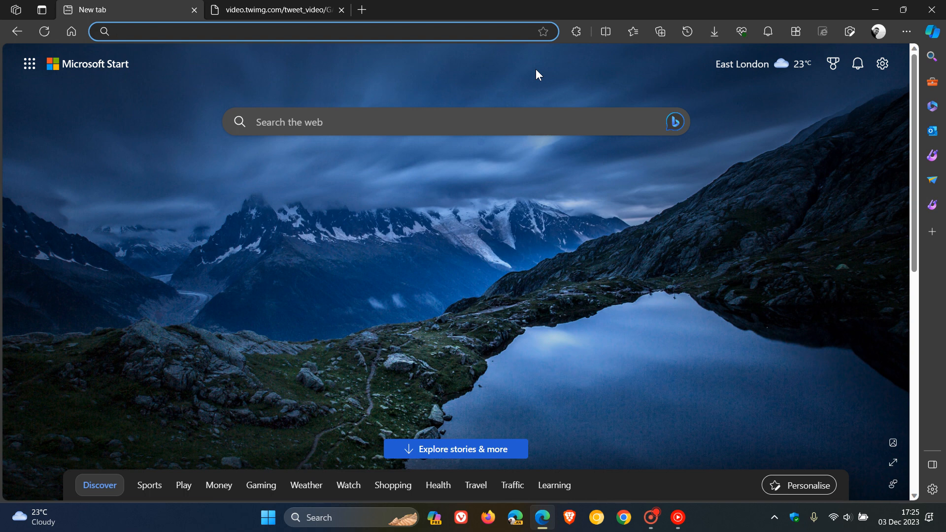
mouse_move(348, 70)
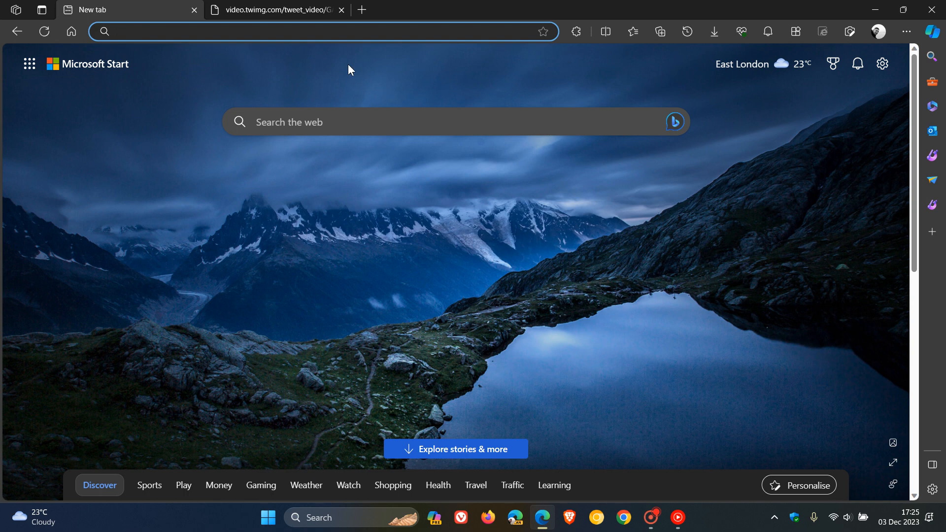
click(274, 10)
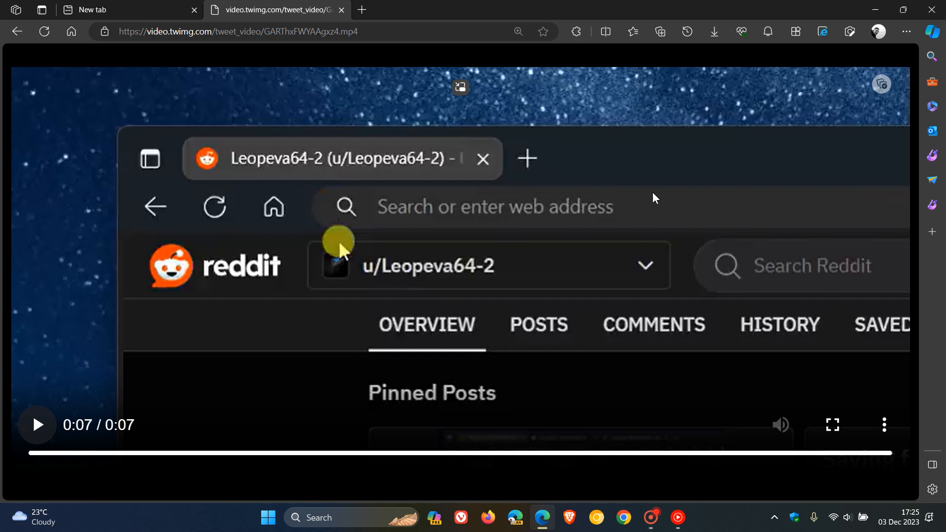
mouse_move(615, 160)
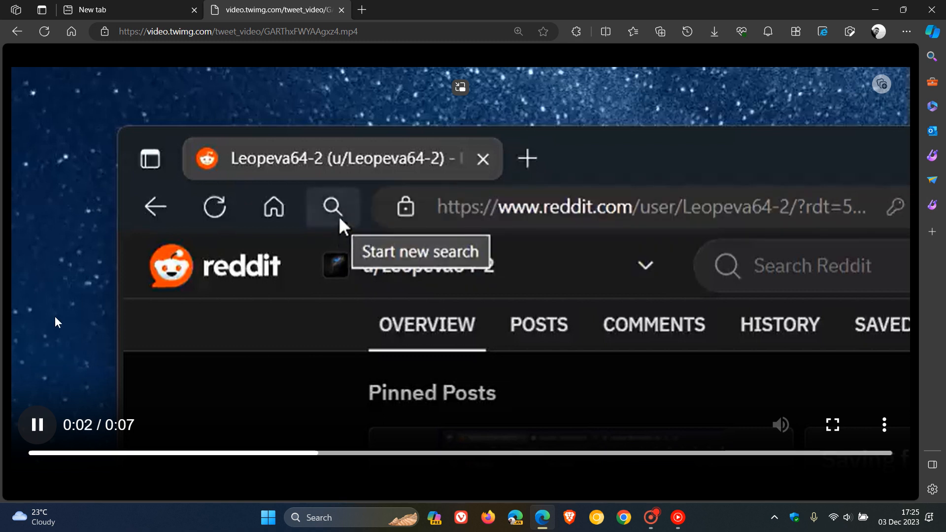
click(332, 207)
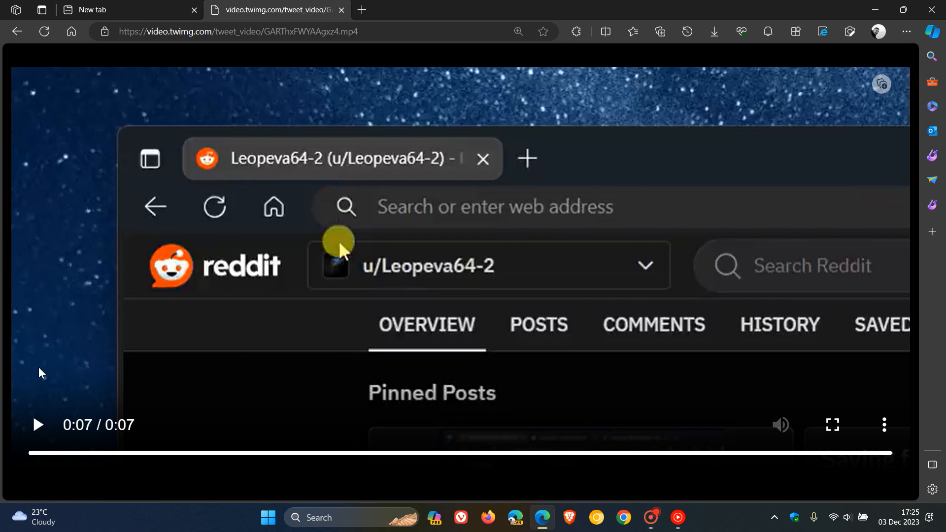
click(36, 424)
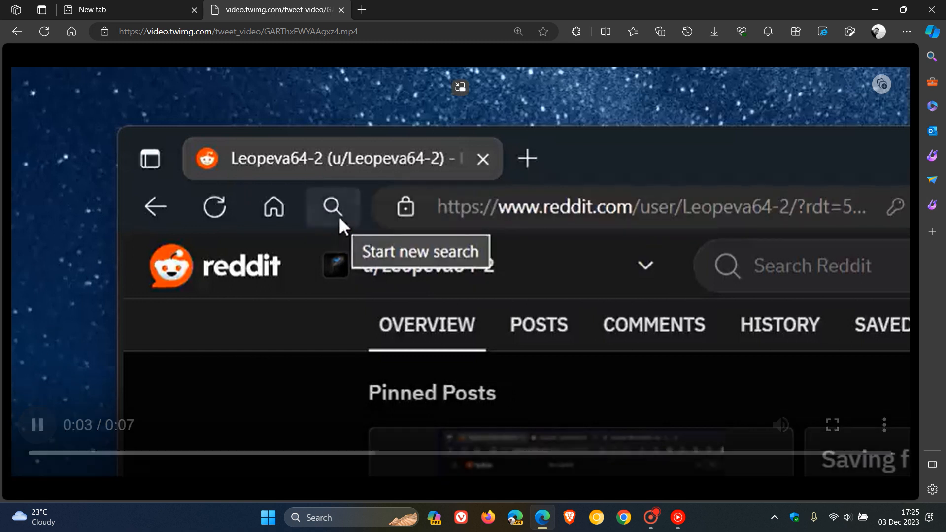
click(334, 207)
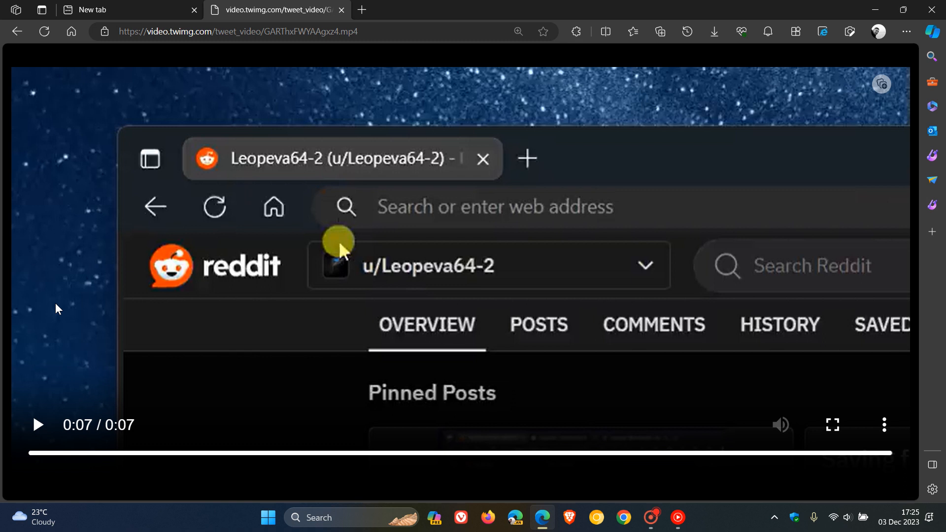
click(36, 425)
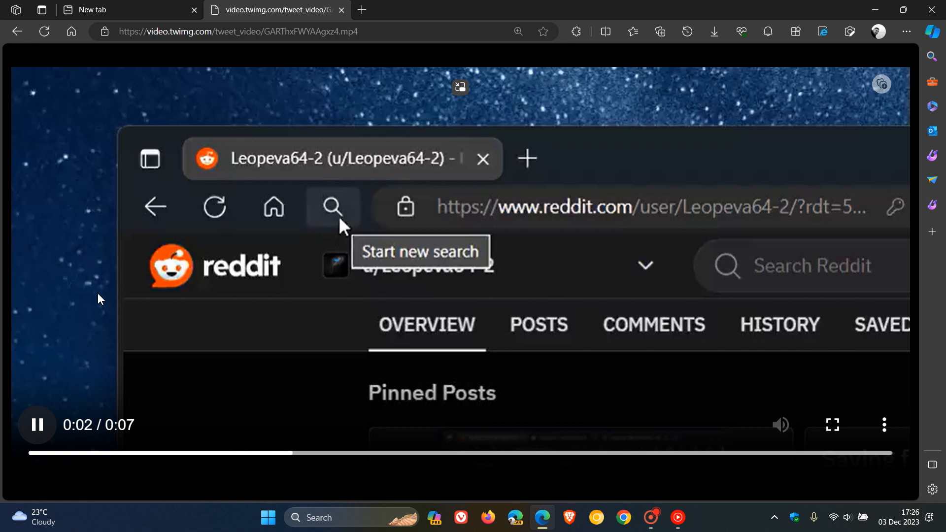
click(331, 207)
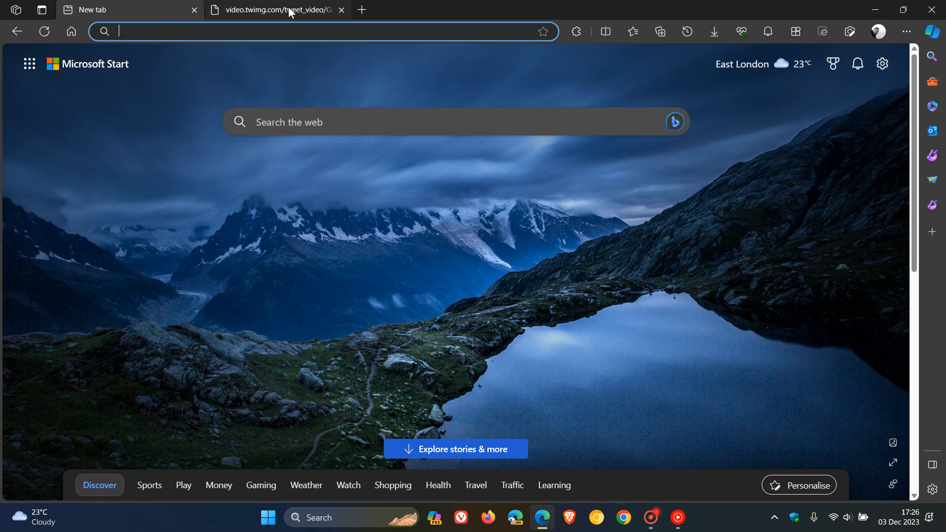
click(278, 10)
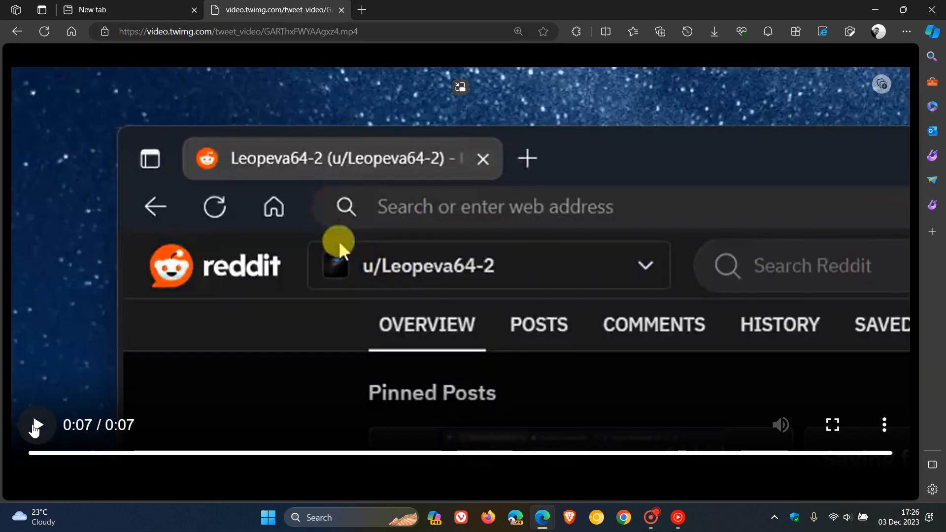
click(34, 424)
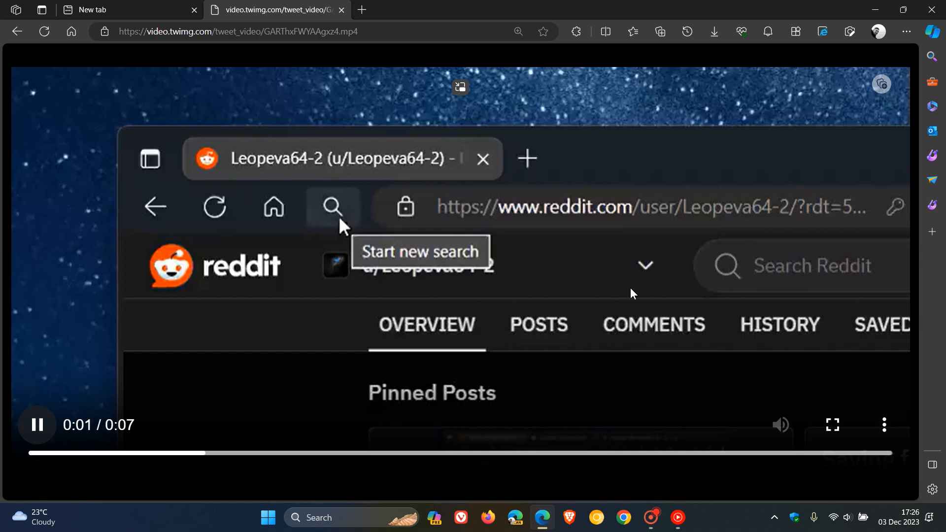
click(332, 207)
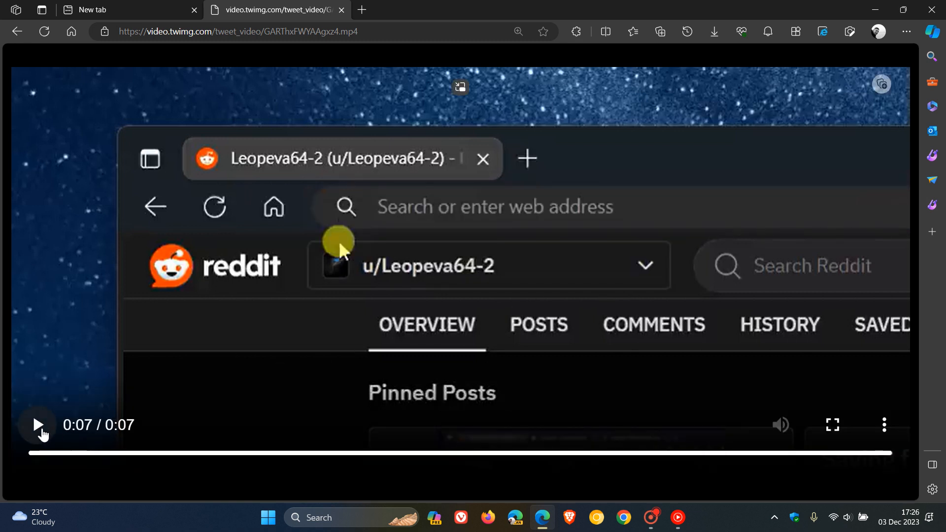
click(35, 424)
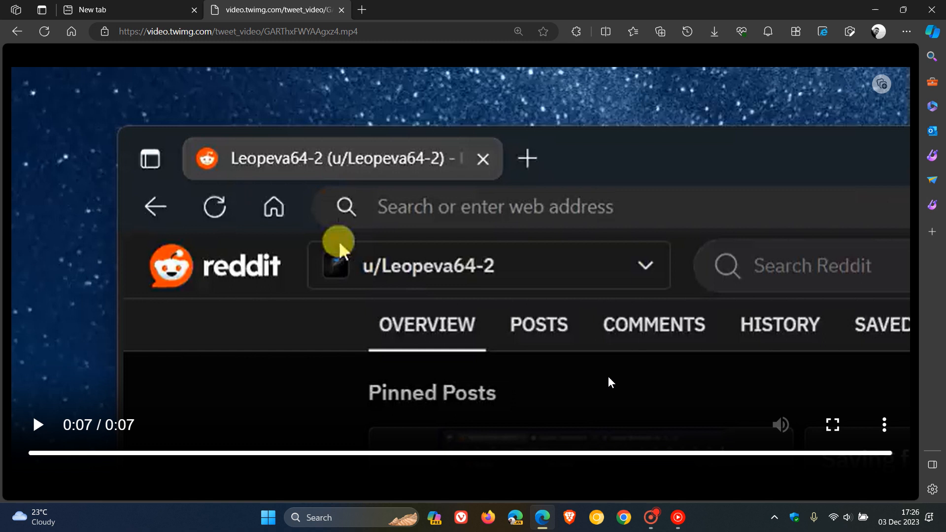
mouse_move(372, 387)
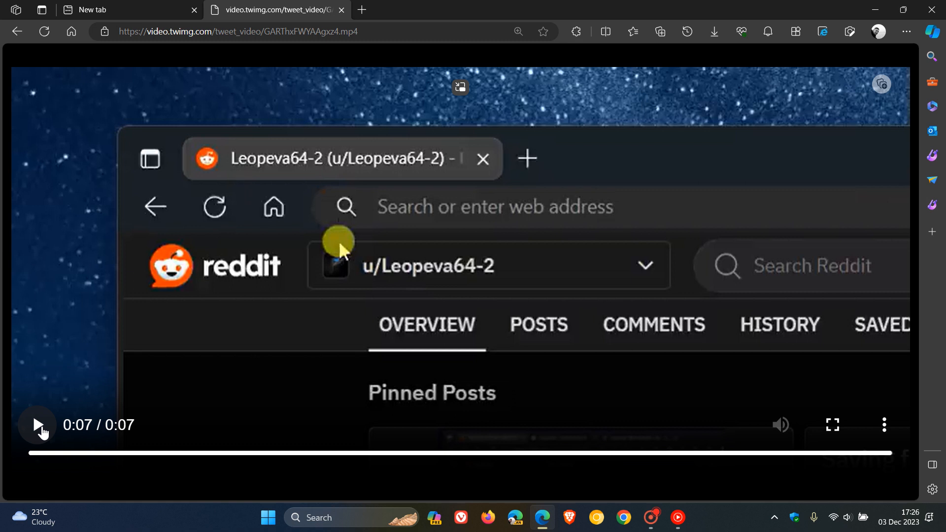
click(36, 424)
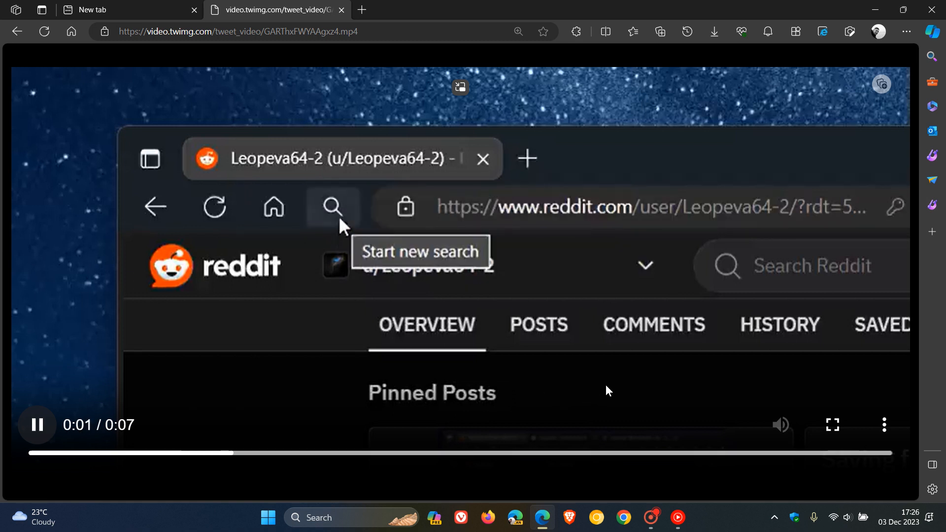
click(332, 207)
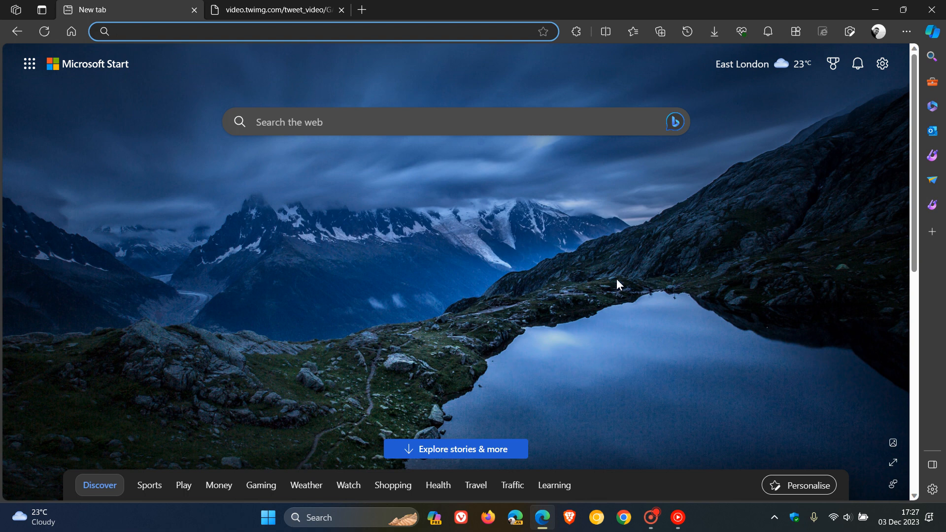
click(241, 31)
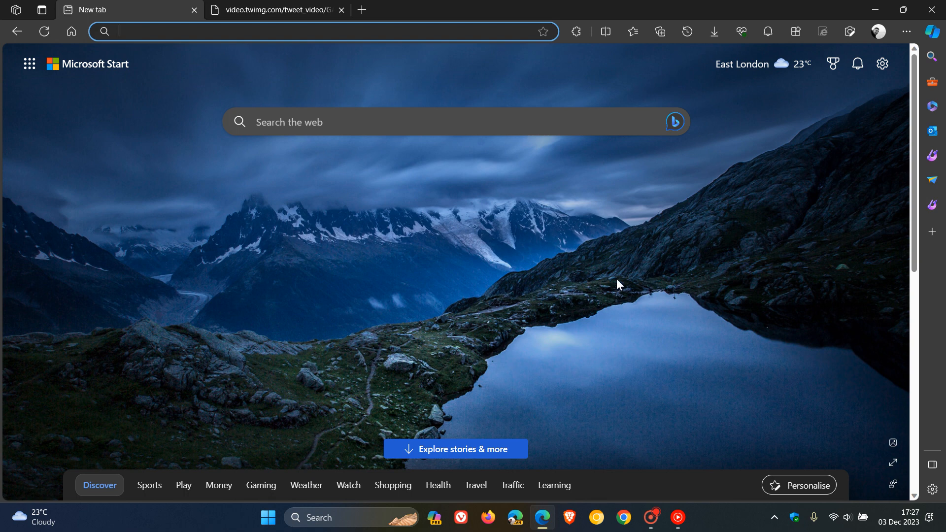